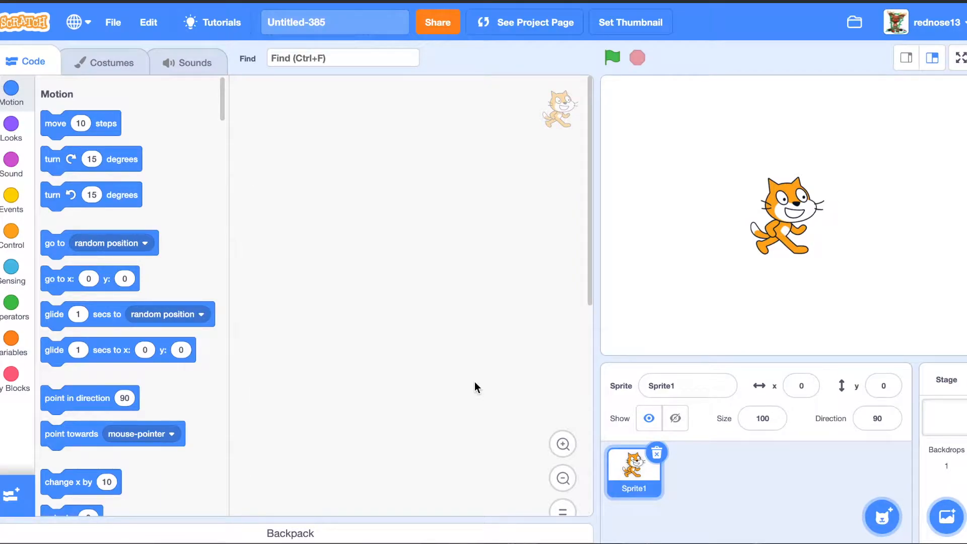
{"action": "mouse_move", "coordinate": [305, 230]}
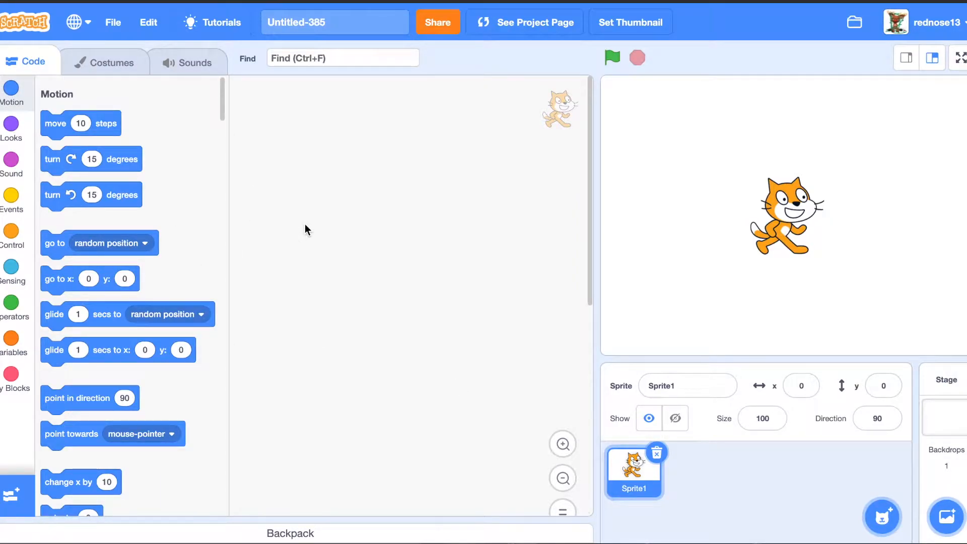
{"action": "mouse_move", "coordinate": [130, 234]}
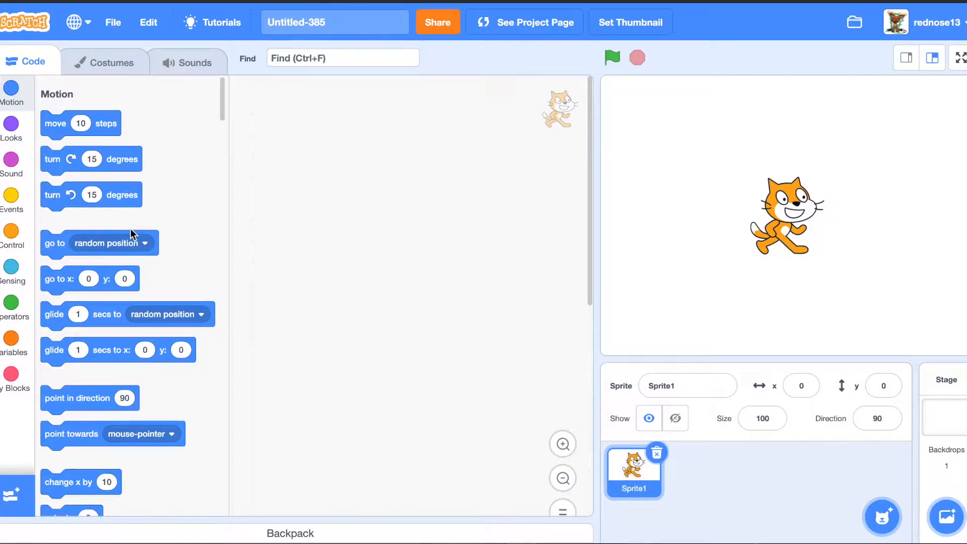
Step: Add the Music extension so note, drum and instrument blocks become available
{"action": "left_click", "coordinate": [18, 495]}
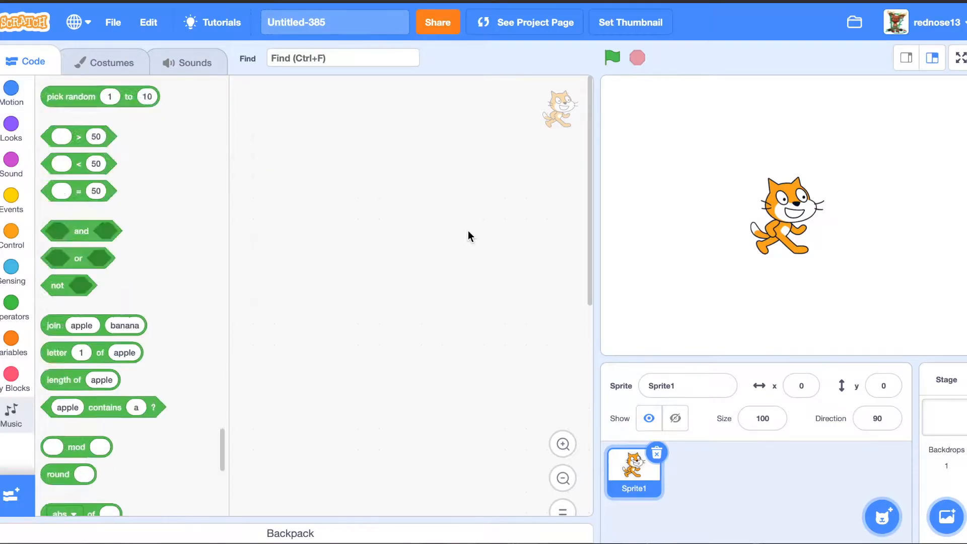
Step: Show the Music category and place a snare-drum play block in the script area
{"action": "left_click", "coordinate": [11, 406]}
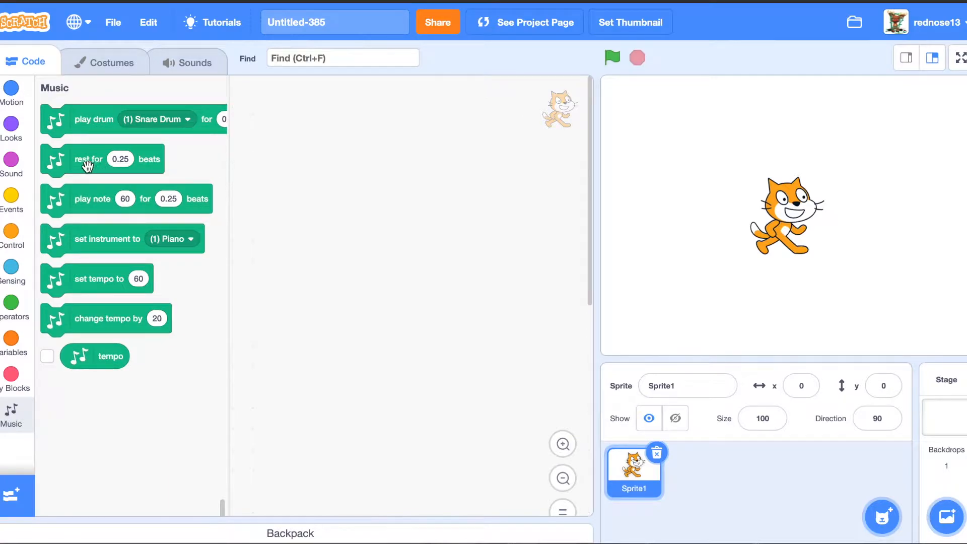
{"action": "mouse_move", "coordinate": [341, 204]}
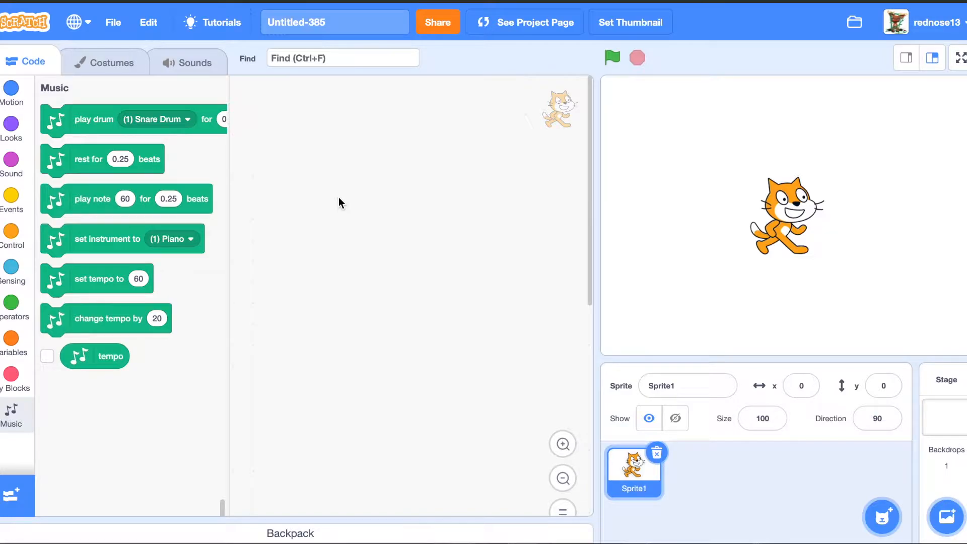
{"action": "right_click", "coordinate": [339, 202]}
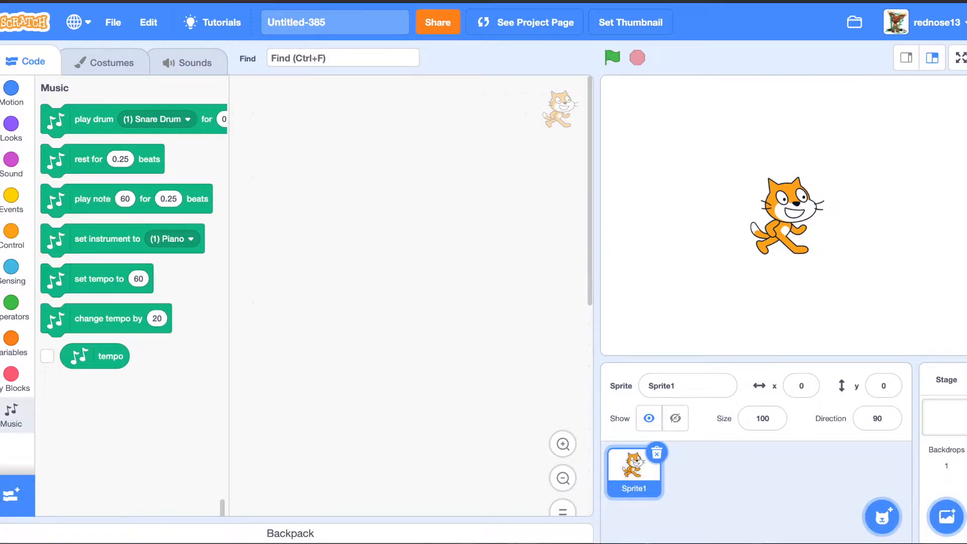
{"action": "mouse_move", "coordinate": [257, 221]}
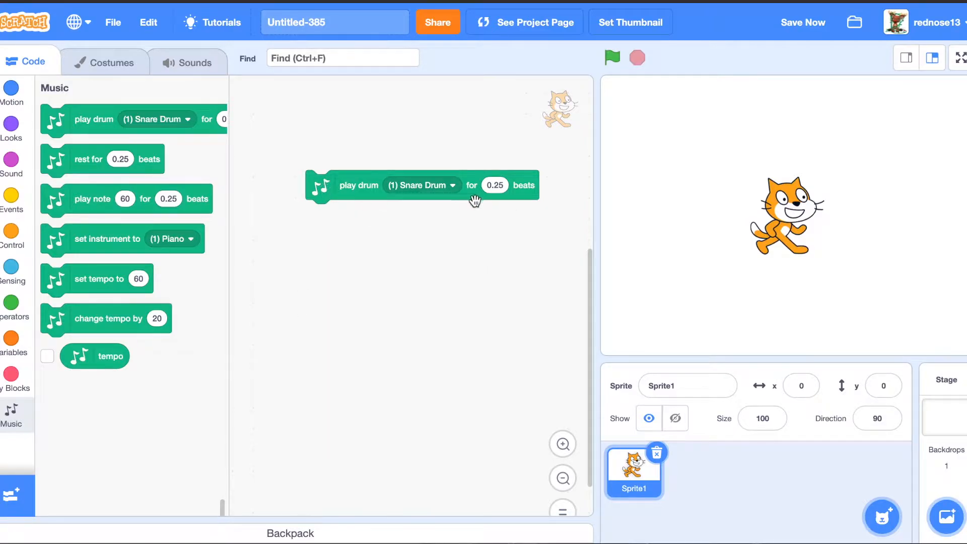
Step: Hear the snare drum block, browse drum sounds, discard the rest block and add a set-instrument block
{"action": "left_click", "coordinate": [359, 185]}
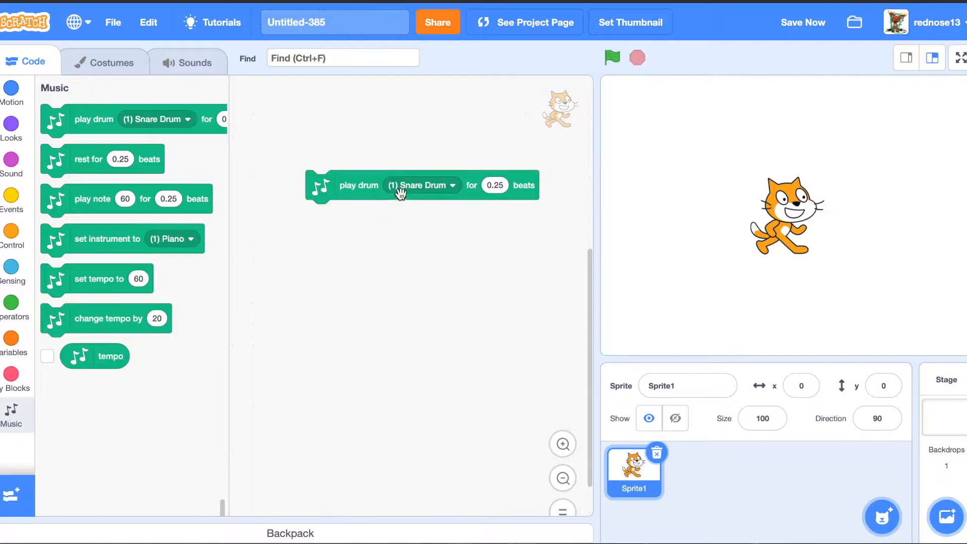
{"action": "left_click", "coordinate": [422, 185]}
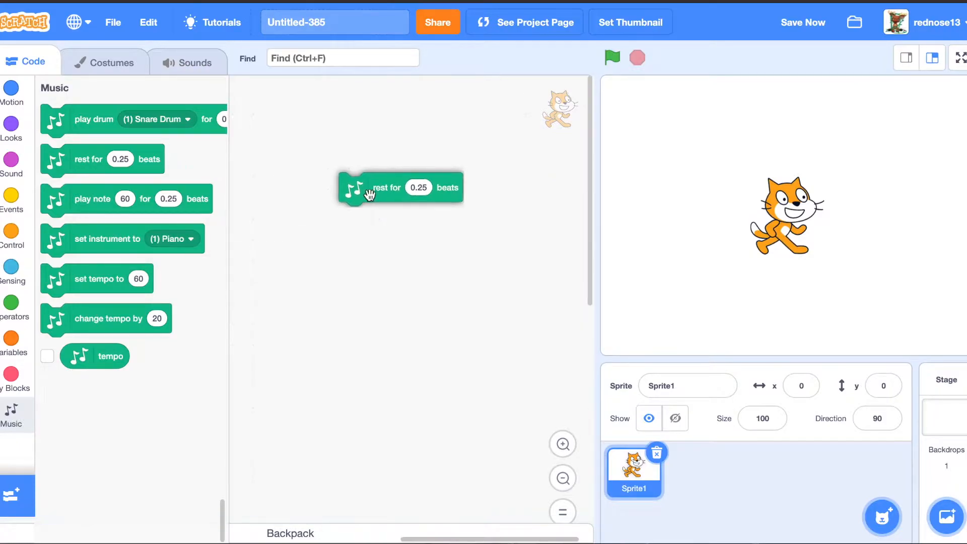
{"action": "left_click_drag", "start_coordinate": [386, 187], "coordinate": [269, 201]}
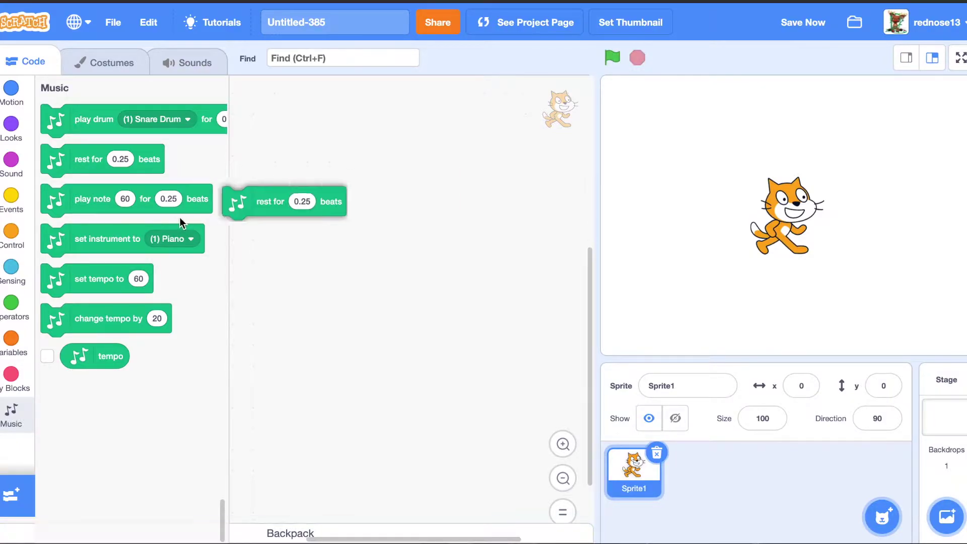
{"action": "left_click_drag", "start_coordinate": [93, 198], "coordinate": [299, 166]}
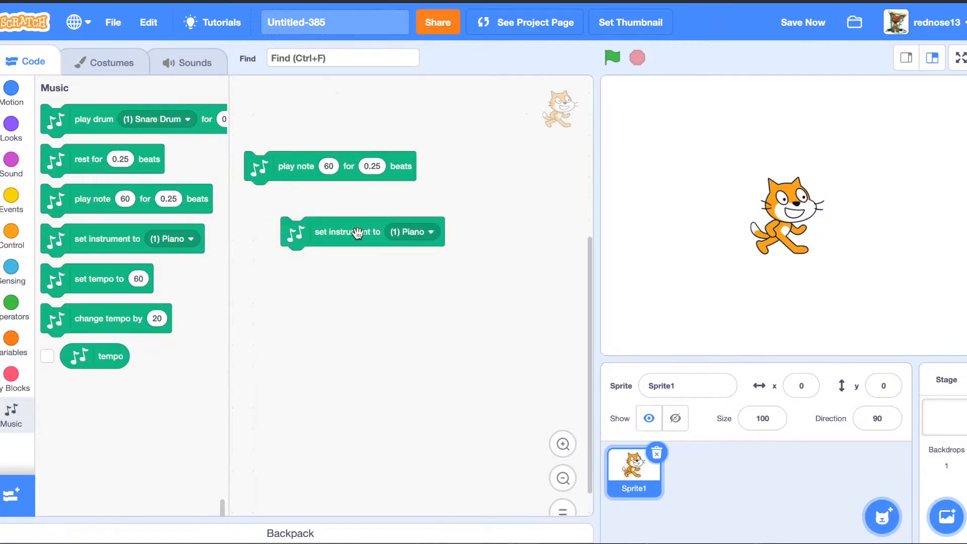
Step: Try the note block with Synth Pad then Organ, and toggle the tempo readout on and off
{"action": "left_click", "coordinate": [411, 232]}
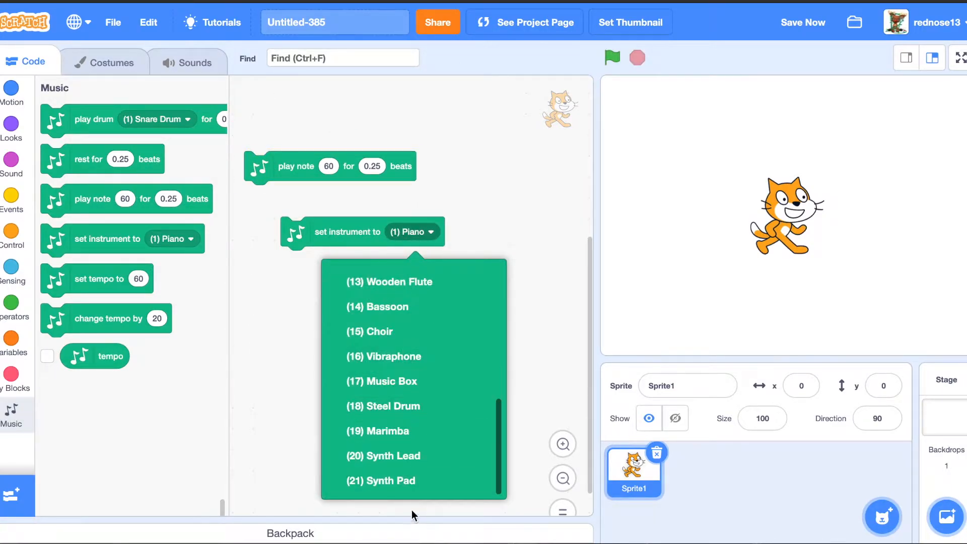
{"action": "left_click", "coordinate": [380, 480]}
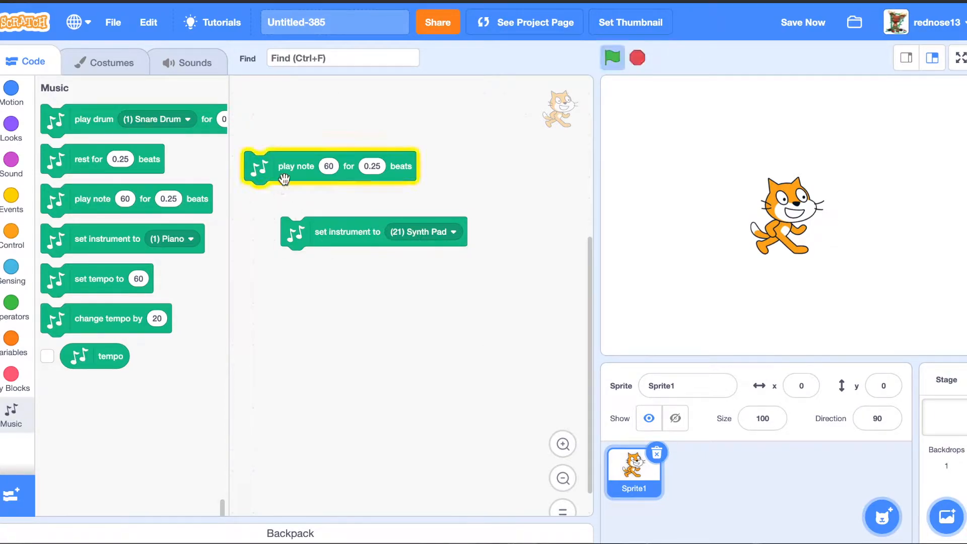
{"action": "left_click", "coordinate": [453, 236]}
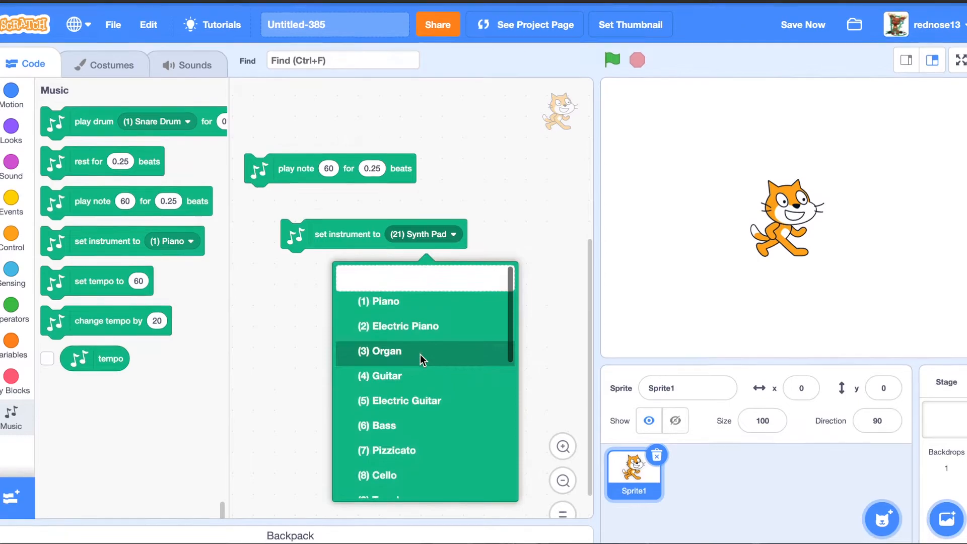
{"action": "left_click", "coordinate": [386, 301]}
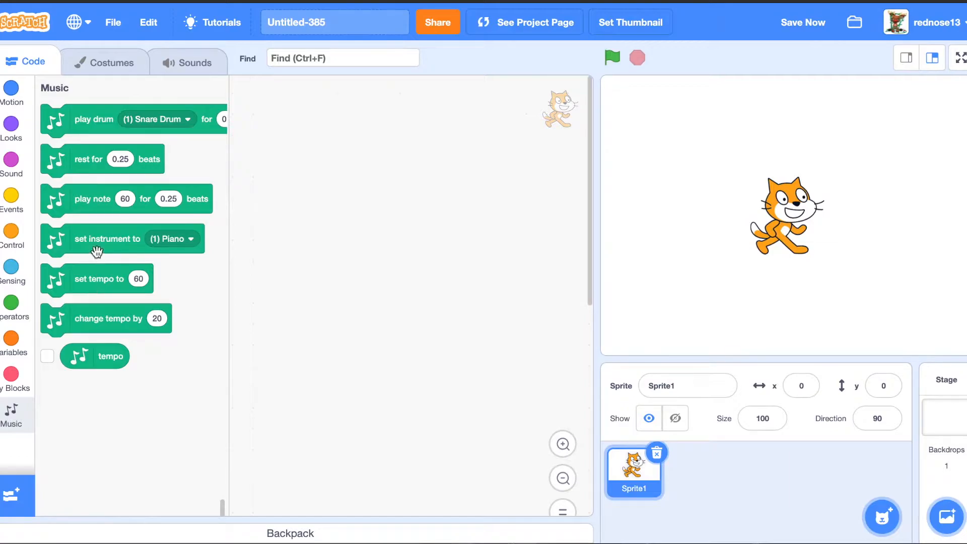
{"action": "left_click", "coordinate": [47, 356]}
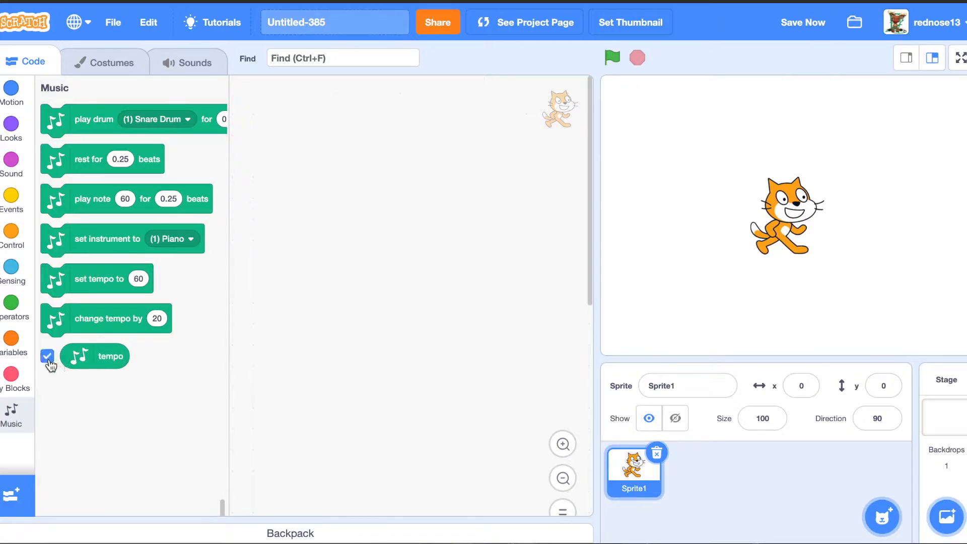
{"action": "left_click", "coordinate": [47, 355]}
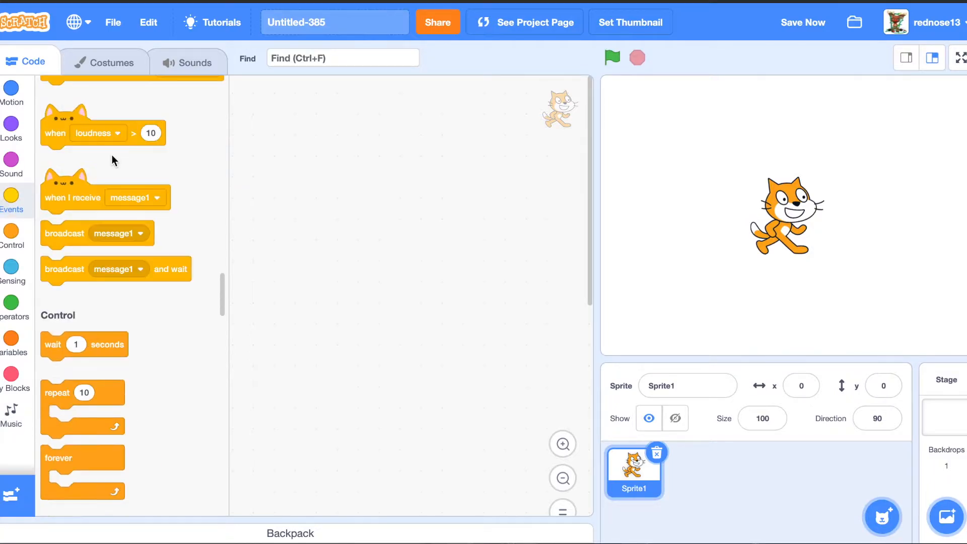
Step: Start a green-flag script and bring in a note-playing block from the Music blocks
{"action": "scroll", "scroll_direction": "up", "scroll_amount": 3}
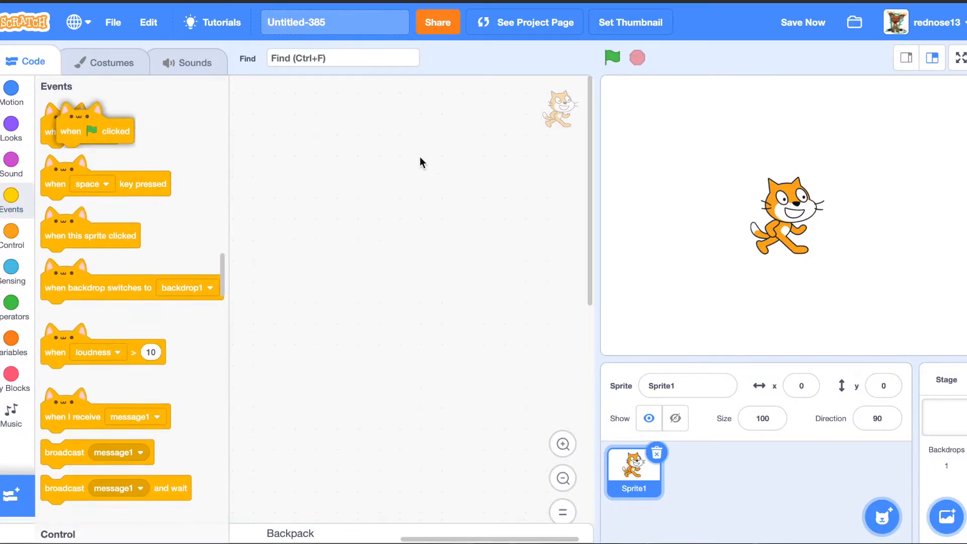
{"action": "left_click", "coordinate": [12, 302]}
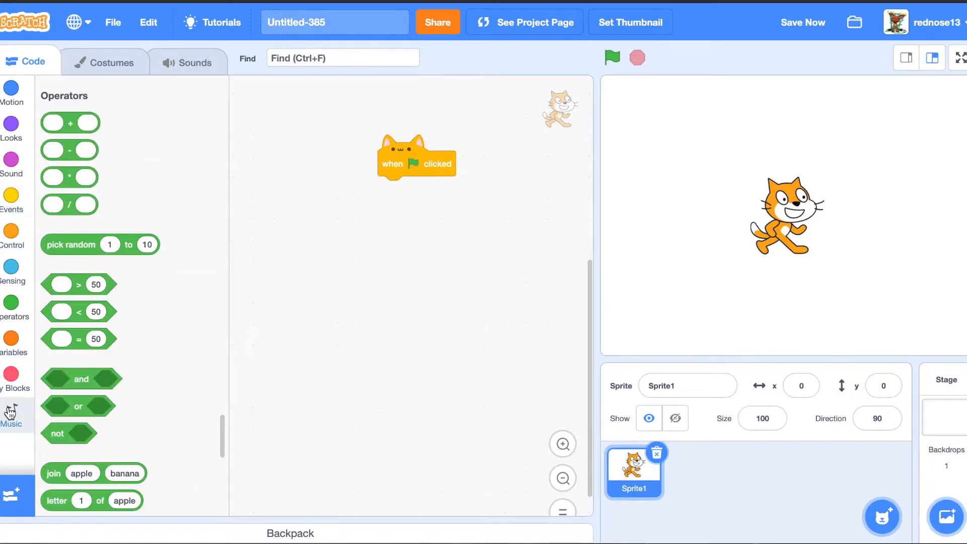
{"action": "left_click", "coordinate": [11, 407]}
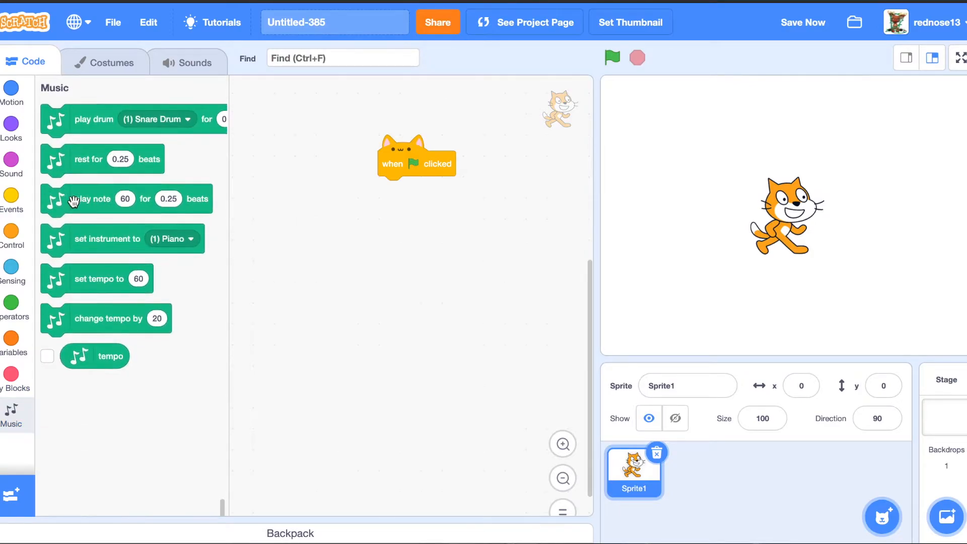
{"action": "mouse_move", "coordinate": [78, 258]}
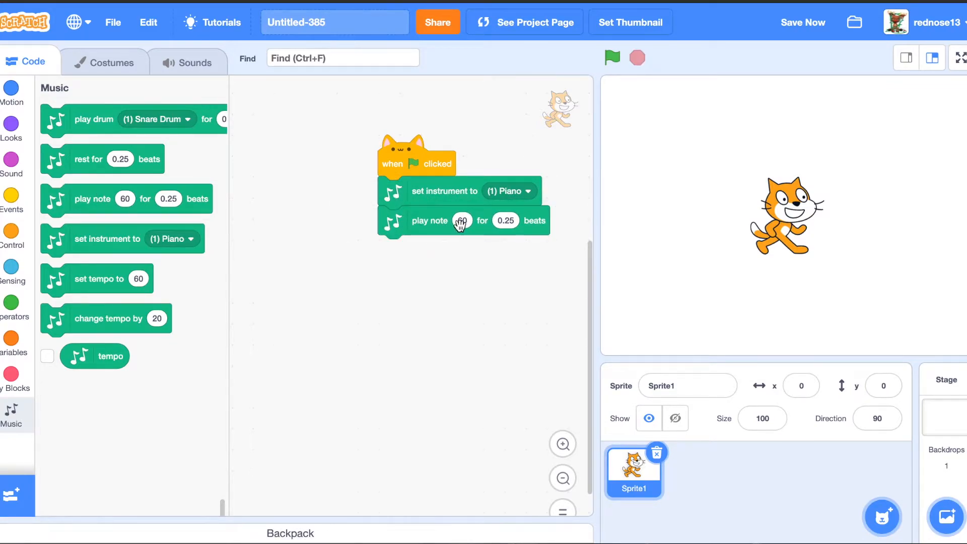
Step: Set the first note to middle C (60) for 0.5 beats and duplicate it as a second identical note
{"action": "left_click", "coordinate": [461, 220]}
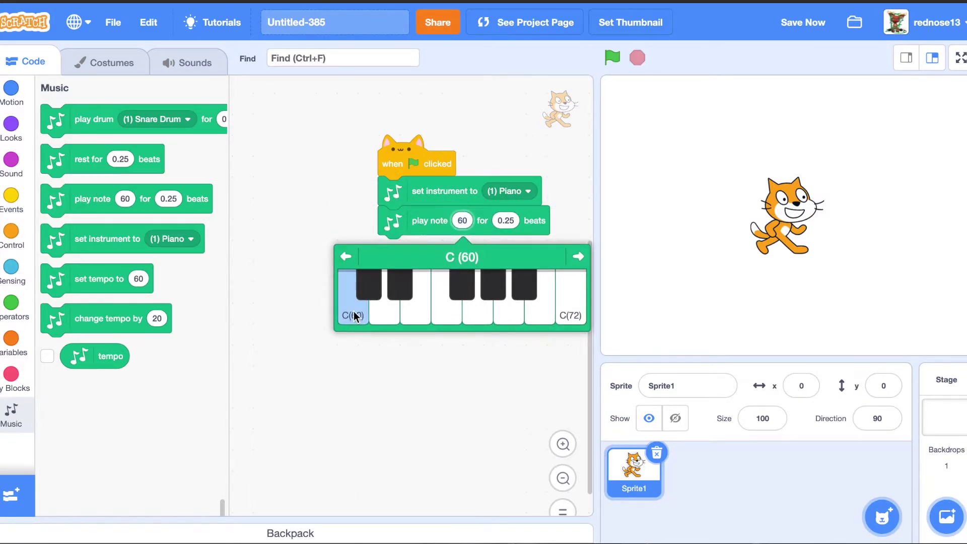
{"action": "left_click", "coordinate": [346, 257]}
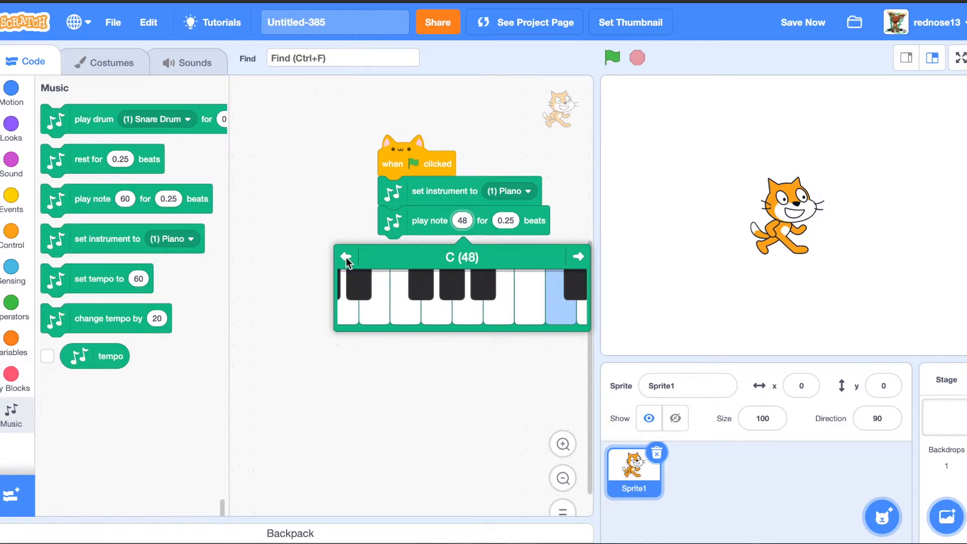
{"action": "left_click", "coordinate": [577, 256]}
{"action": "type", "text": "1"}
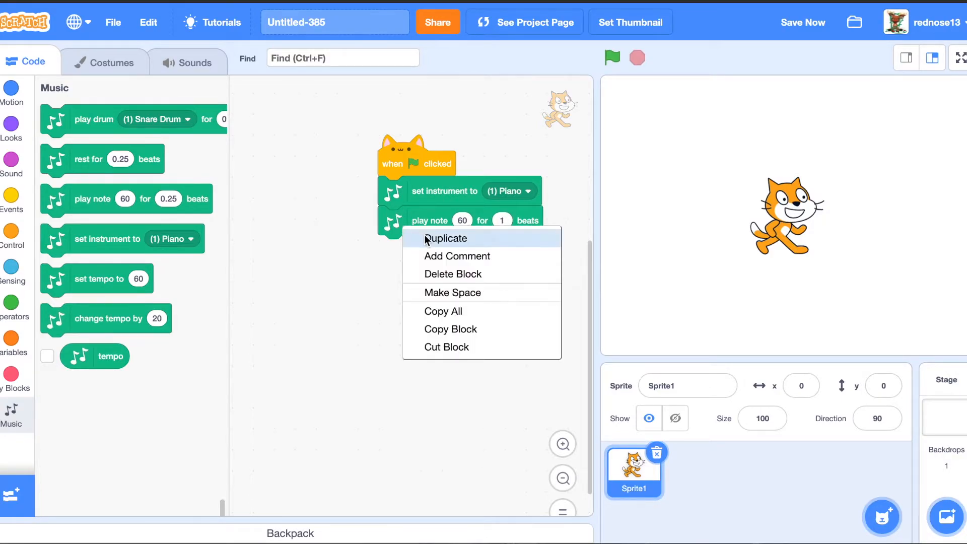
{"action": "left_click", "coordinate": [445, 238]}
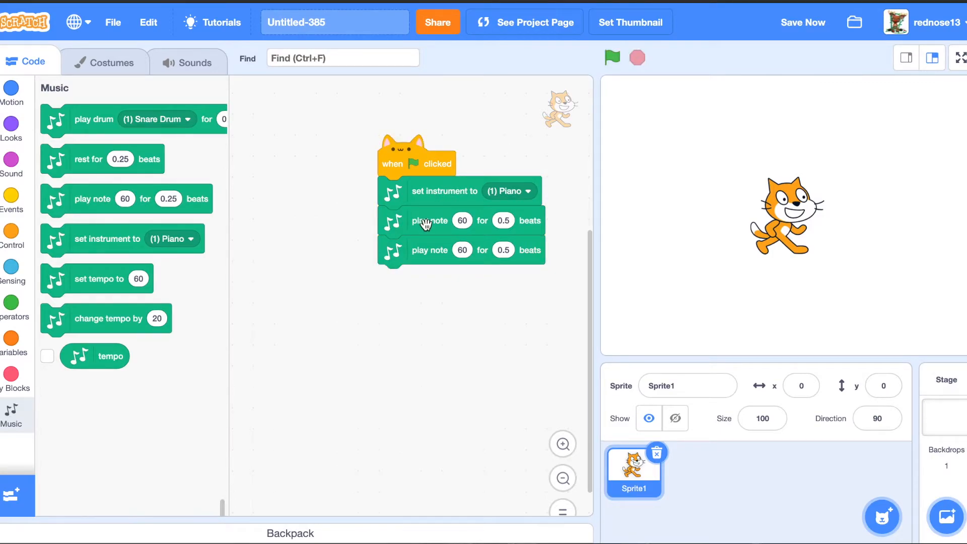
{"action": "mouse_move", "coordinate": [465, 164]}
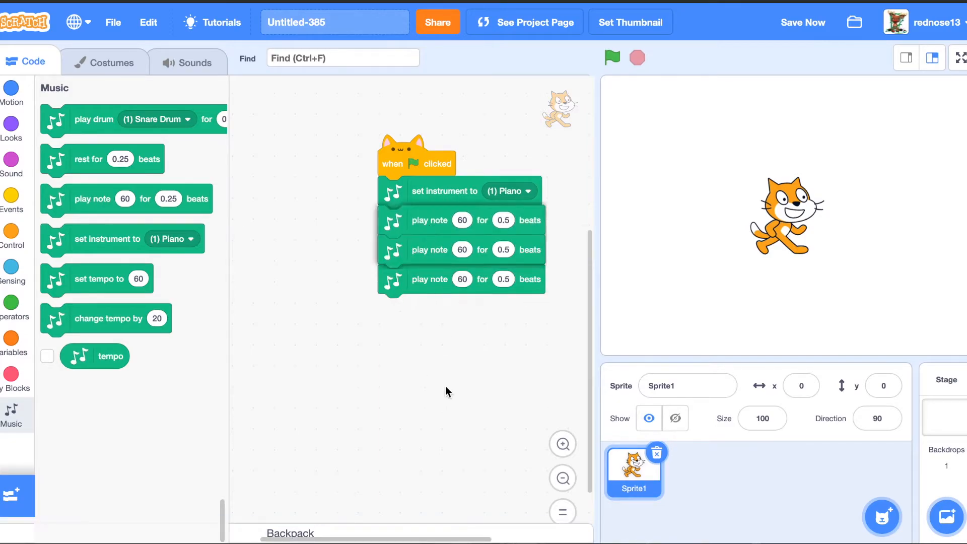
Step: Duplicate note blocks through 67, 67, 69, 69, 67, 65, 65, 64, 64, 62, 62, ending on 60 for 1 beat
{"action": "left_click", "coordinate": [461, 279]}
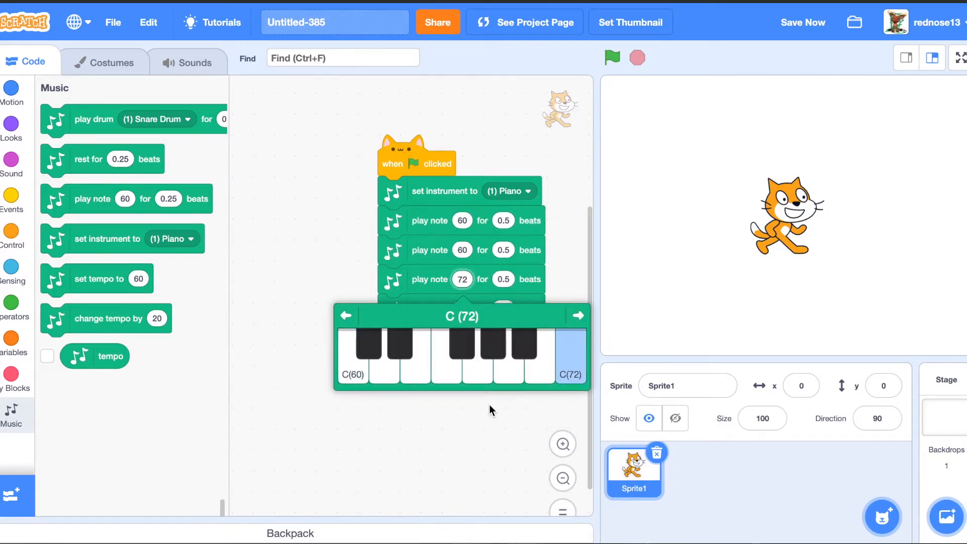
{"action": "left_click", "coordinate": [508, 386]}
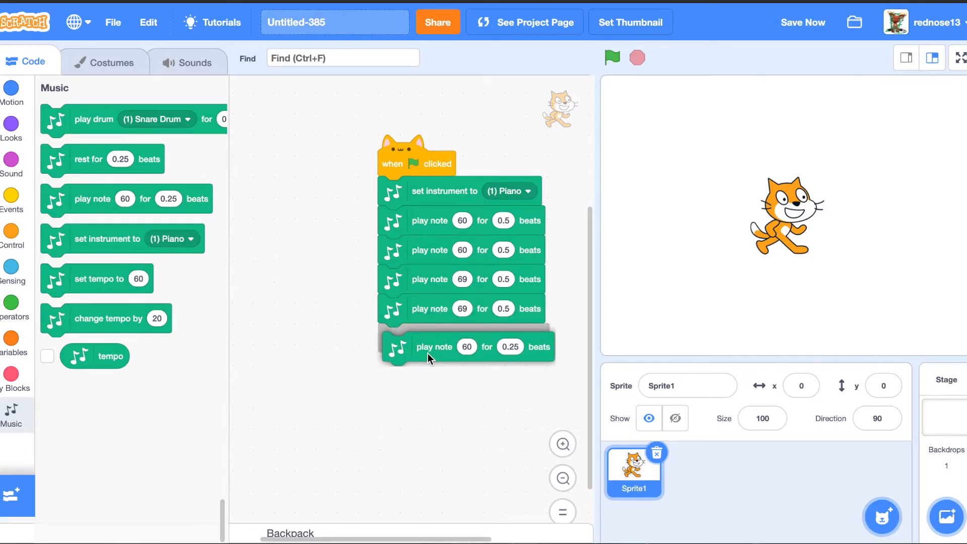
{"action": "left_click", "coordinate": [463, 279]}
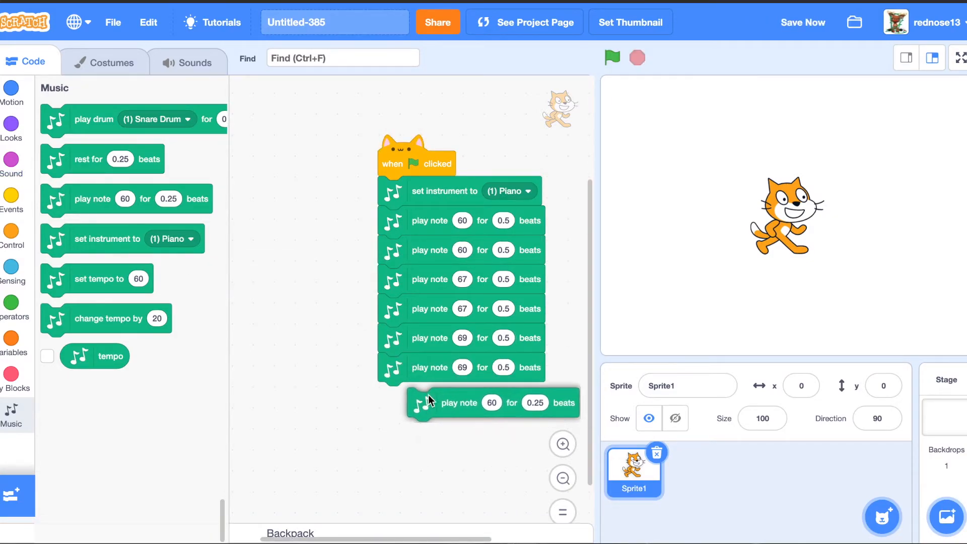
{"action": "left_click", "coordinate": [491, 402]}
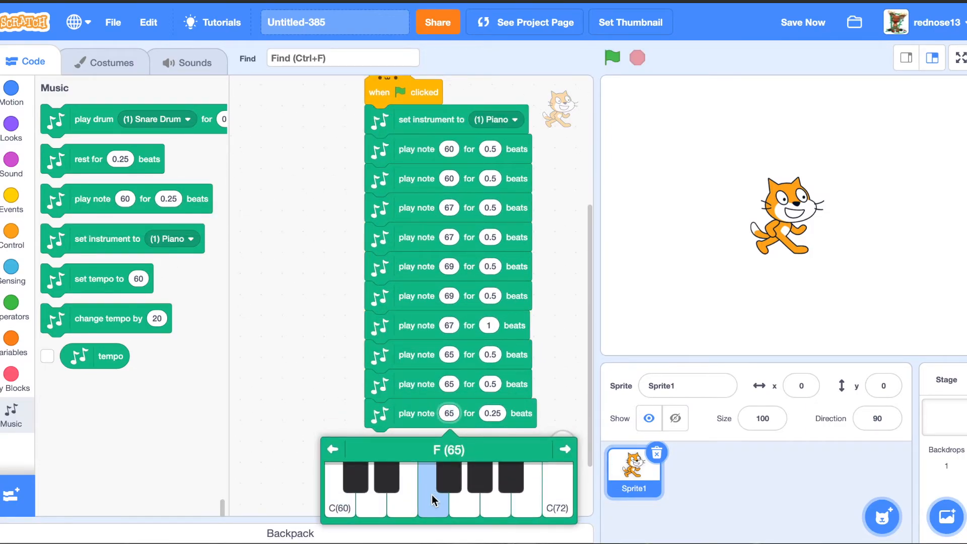
{"action": "left_click", "coordinate": [432, 474]}
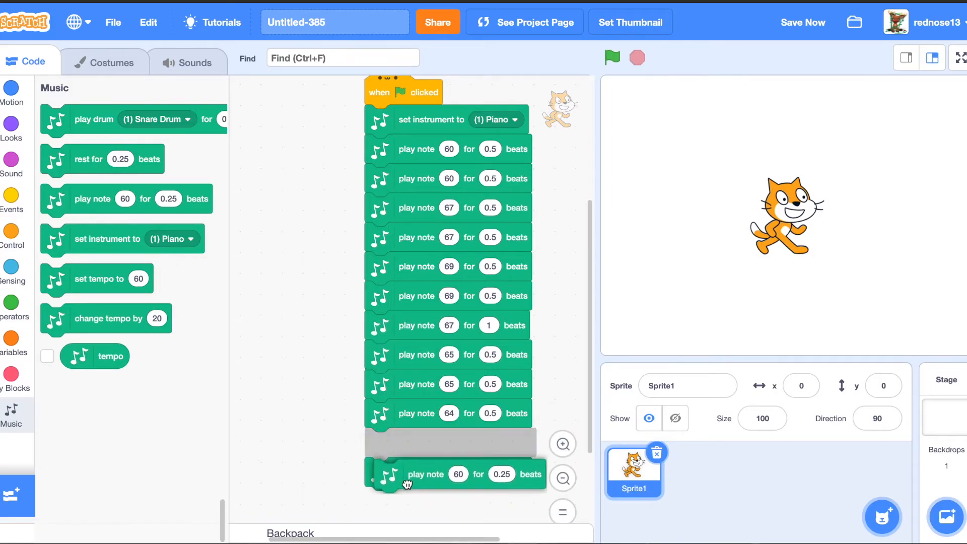
{"action": "left_click", "coordinate": [457, 473]}
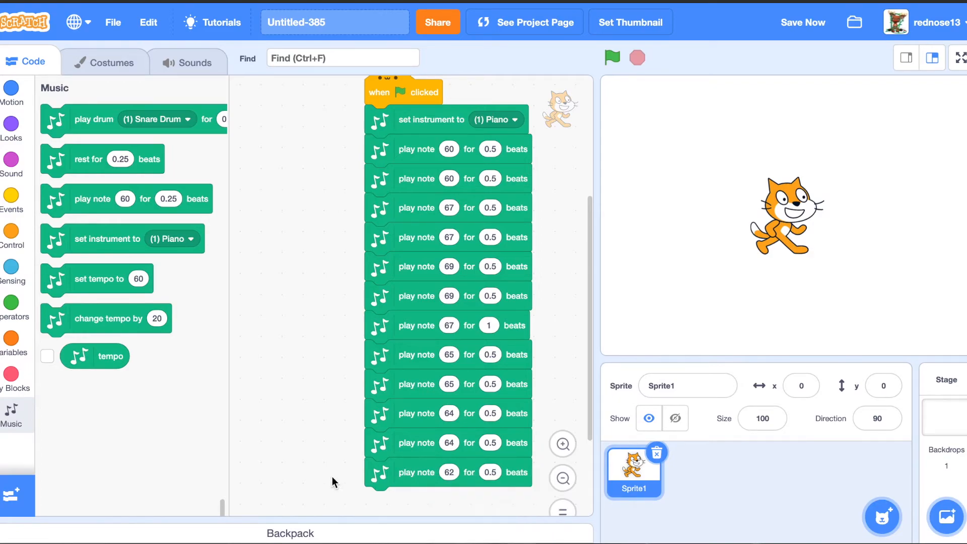
{"action": "scroll", "scroll_direction": "down", "scroll_amount": 3}
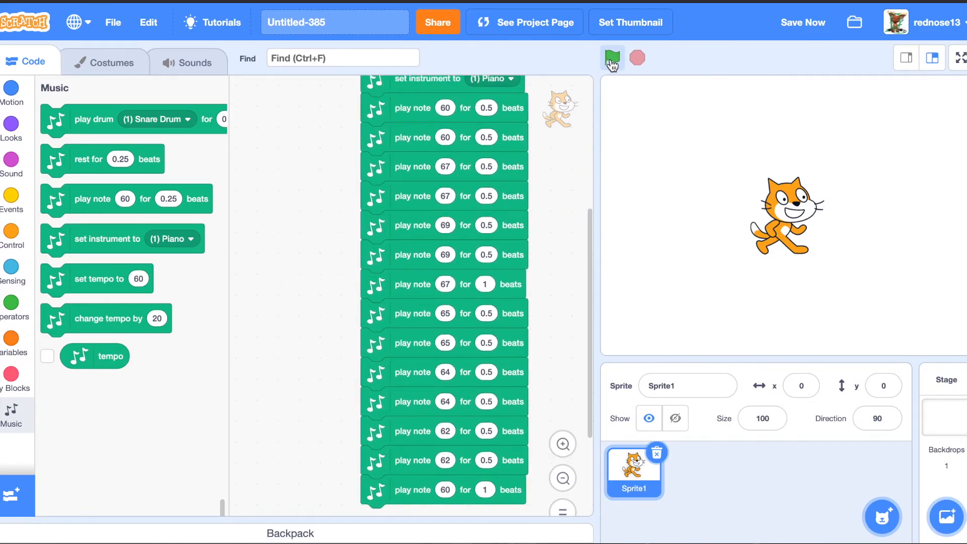
Step: Run the script with the green flag to hear the Twinkle Twinkle melody
{"action": "left_click", "coordinate": [611, 58]}
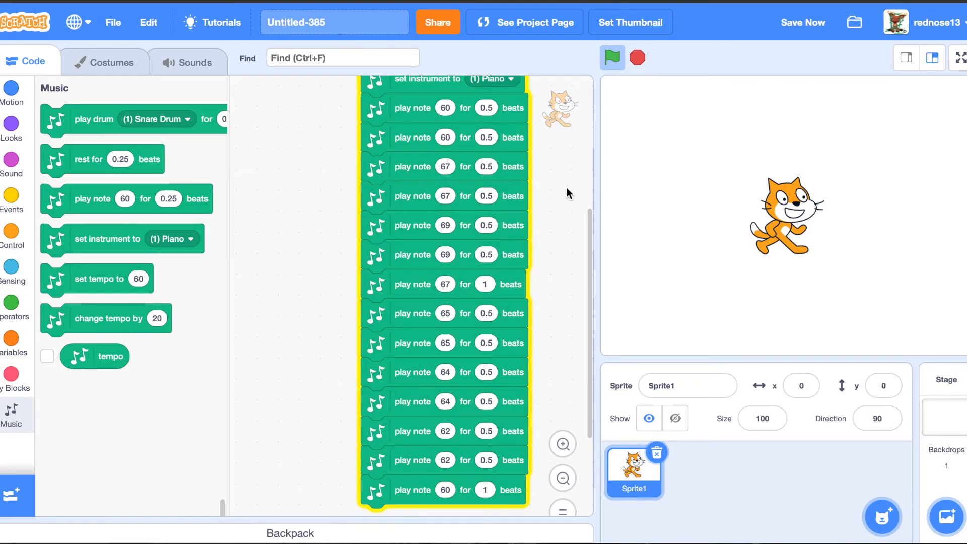